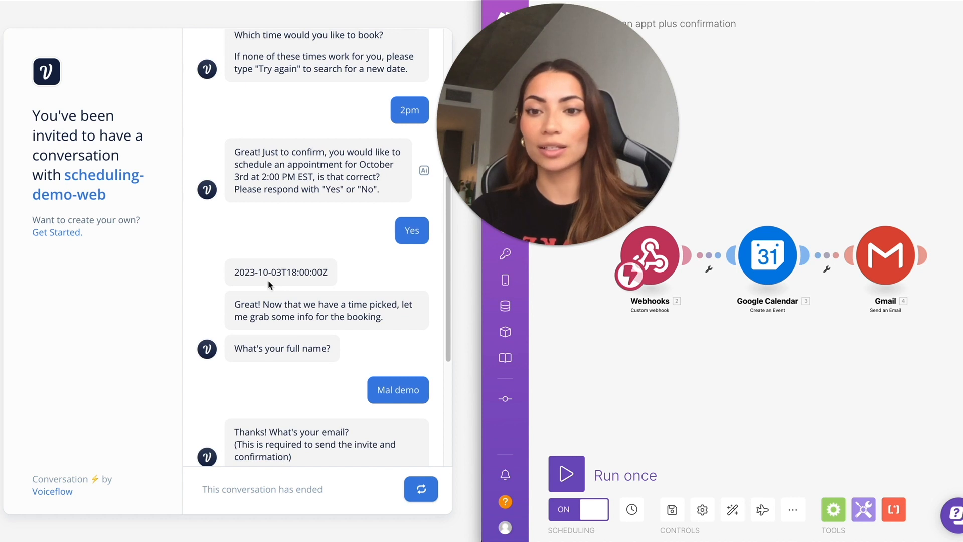
mouse_move(262, 275)
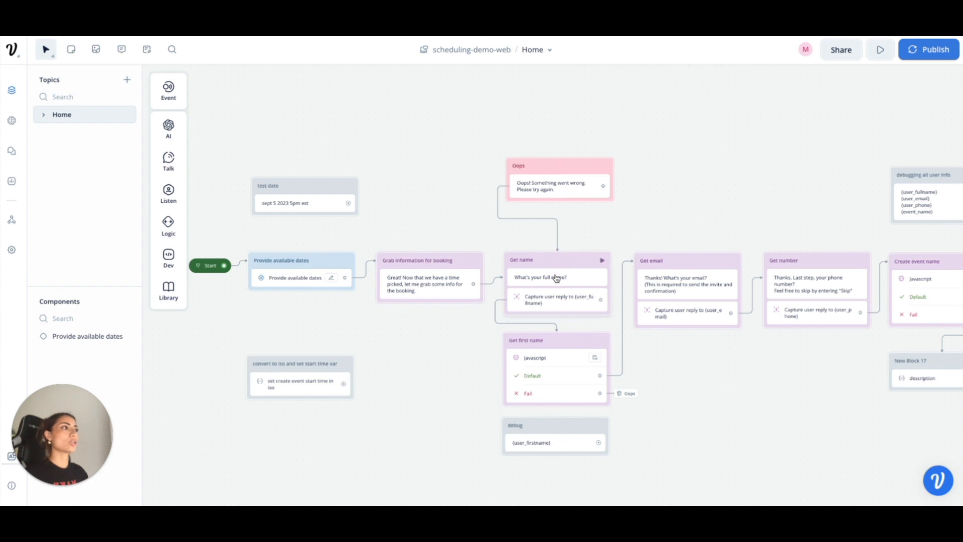
click(534, 357)
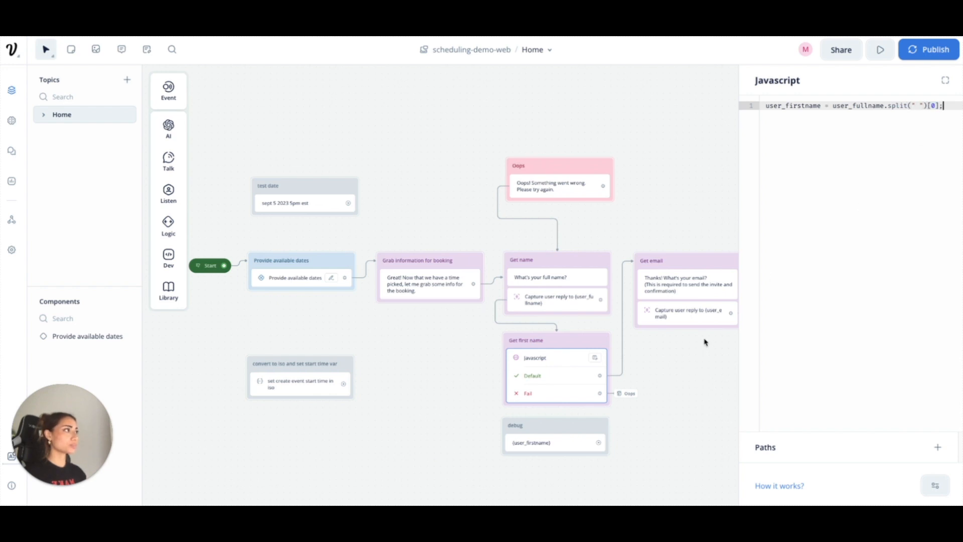
mouse_move(687, 392)
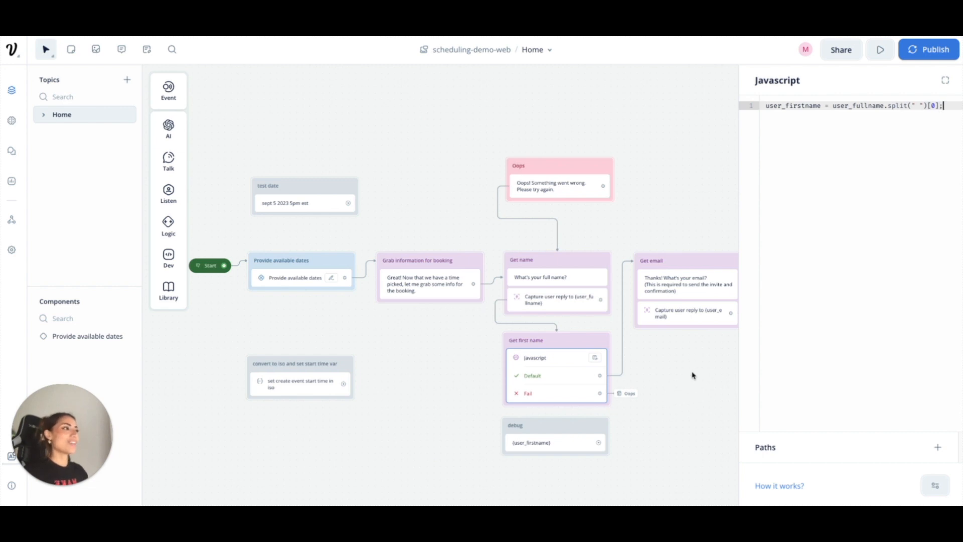
mouse_move(694, 367)
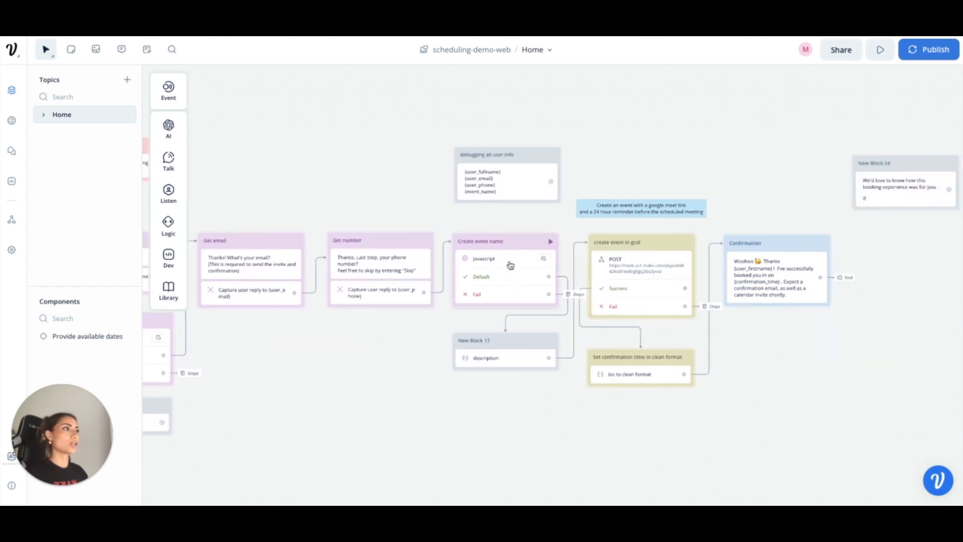
click(483, 258)
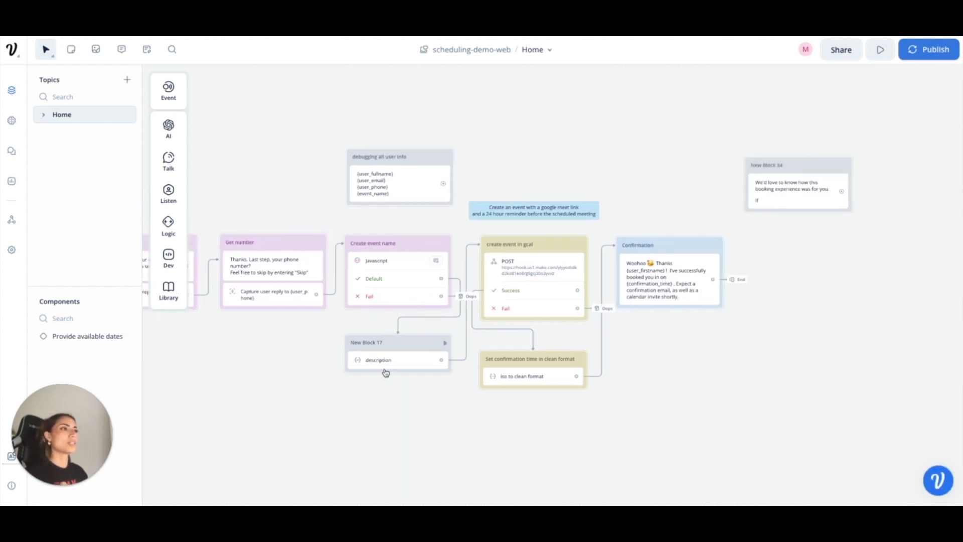
click(378, 361)
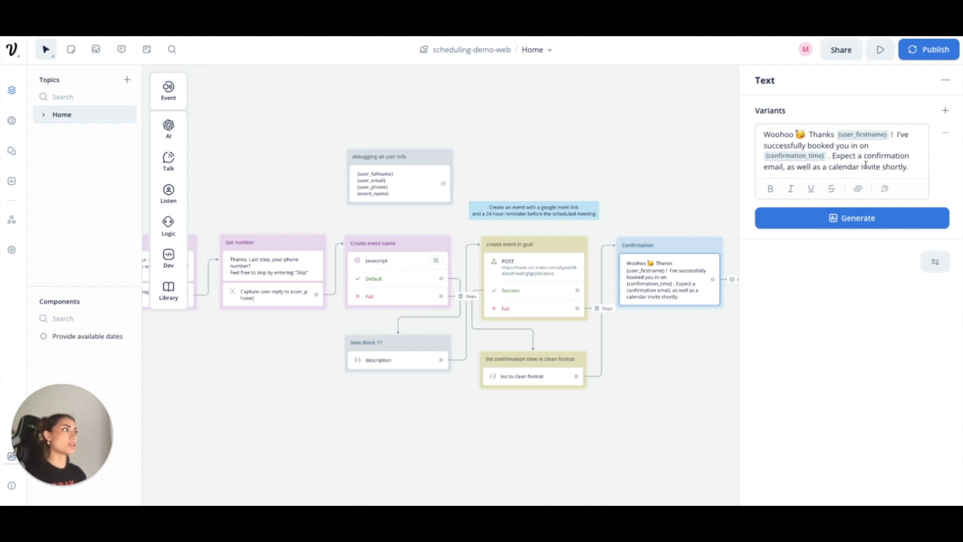
mouse_move(634, 405)
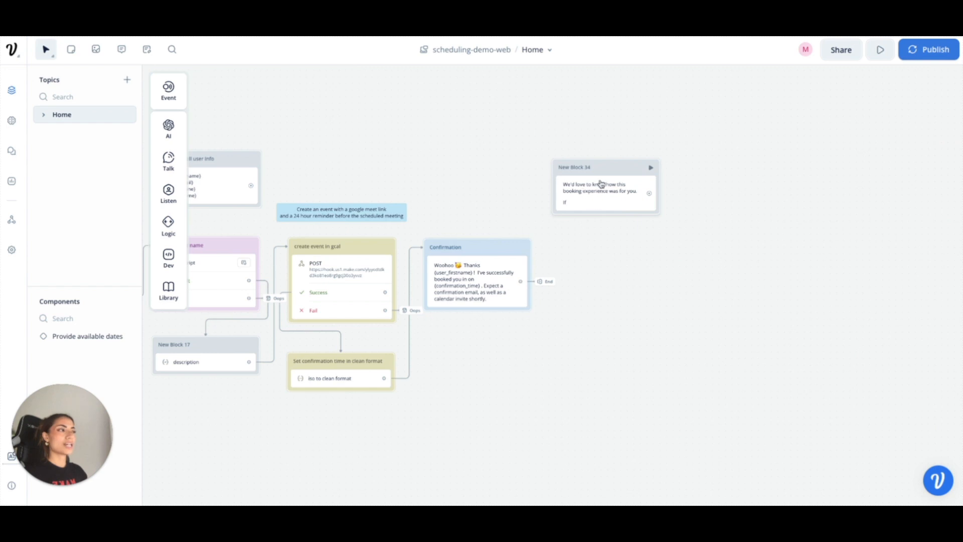
mouse_move(601, 198)
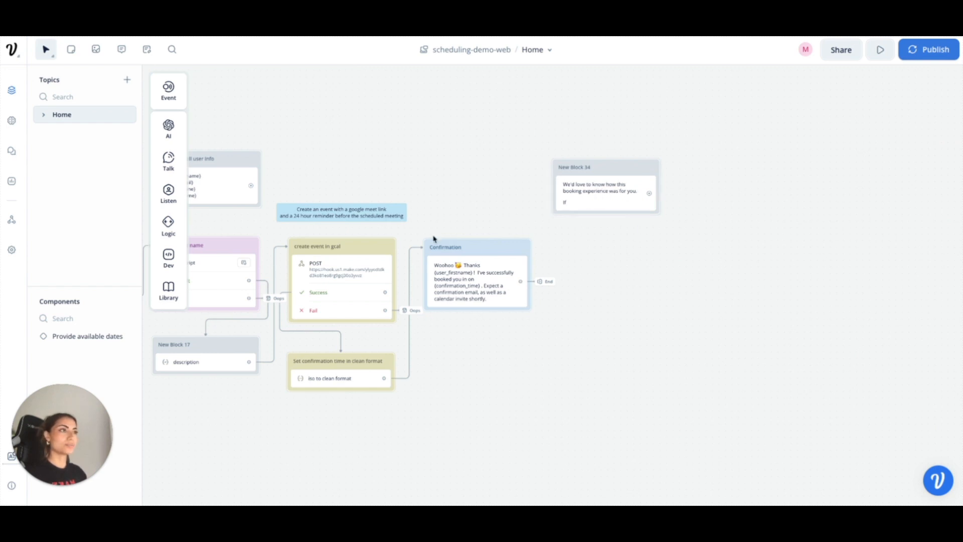
- Review the create-event POST step's form-data body: event_name, start_date, user_fullname, user_email, user_phone, description
click(342, 268)
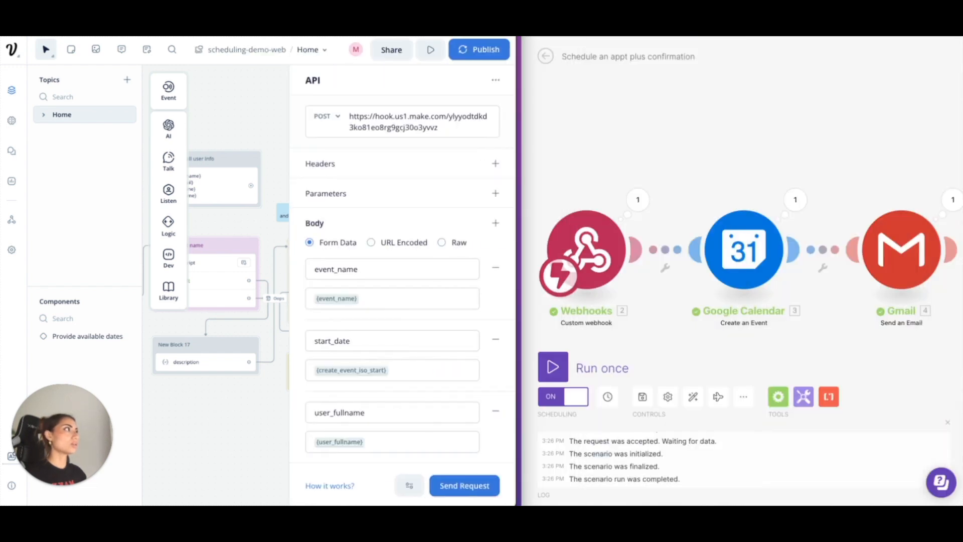
scroll(down, 3)
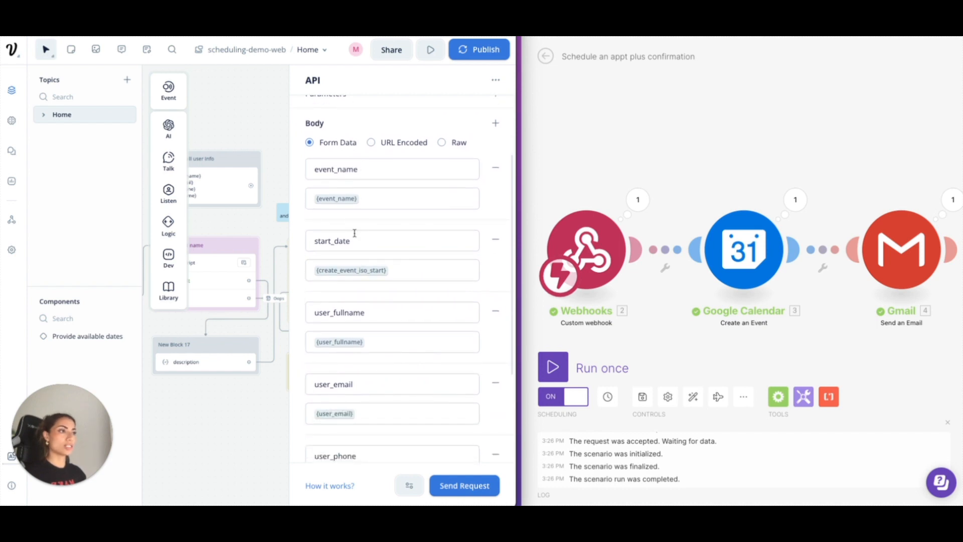
mouse_move(387, 304)
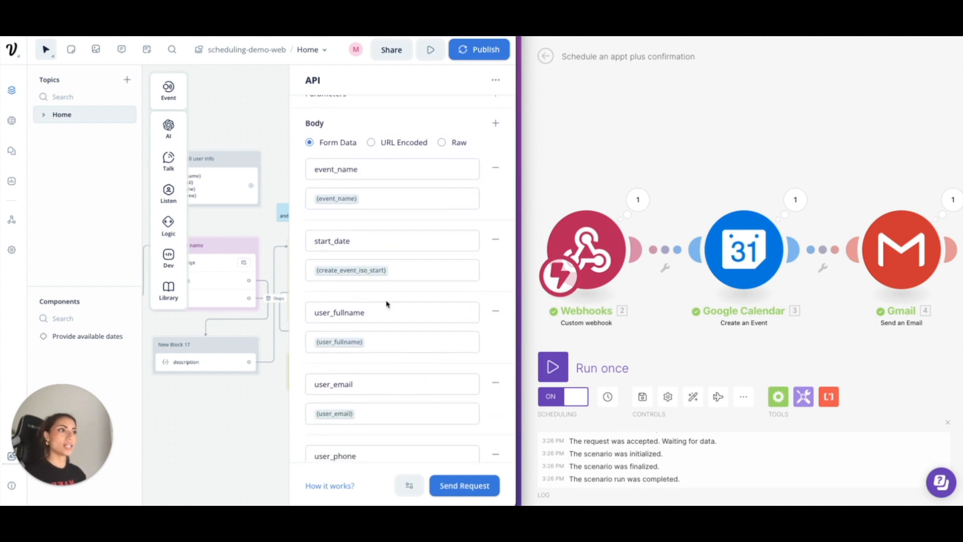
scroll(down, 3)
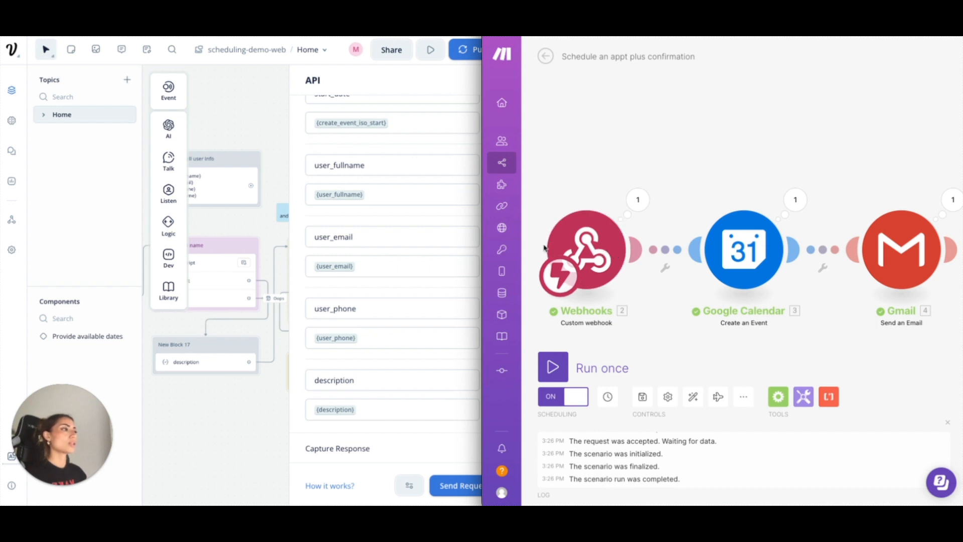
- Inspect the Webhooks module's cal-hook and its hook.us1.make.com address
click(584, 249)
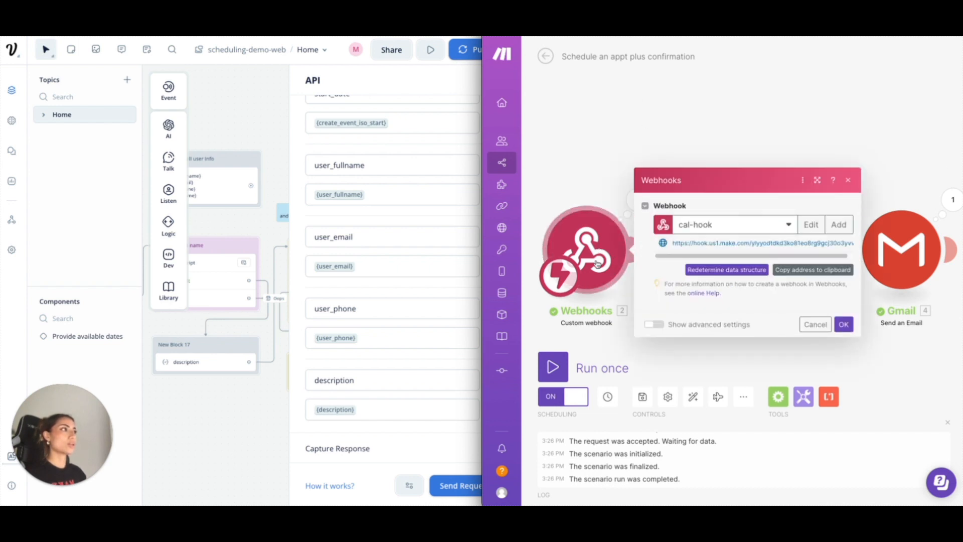
mouse_move(741, 203)
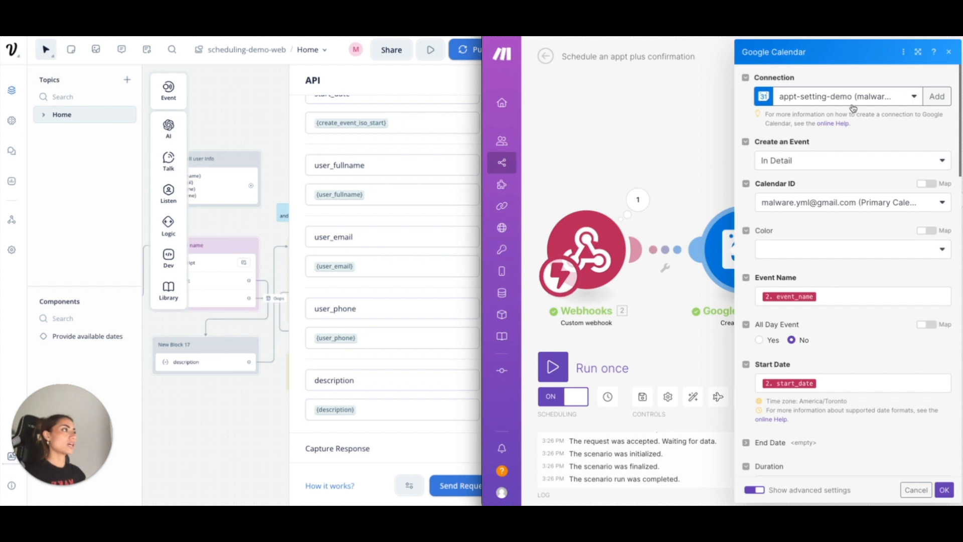
- Give the event a one-hour duration and map the webhook's description into Description
scroll(down, 3)
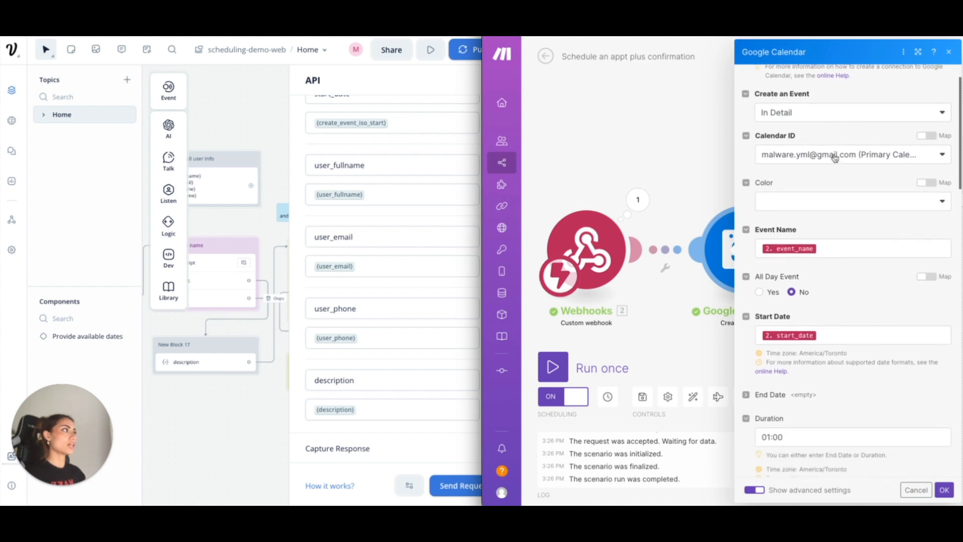
scroll(down, 3)
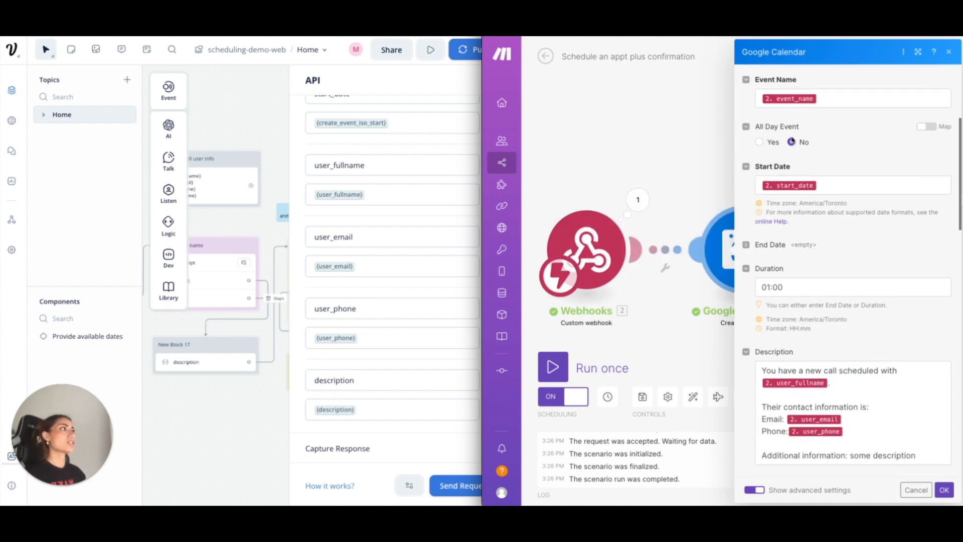
click(792, 142)
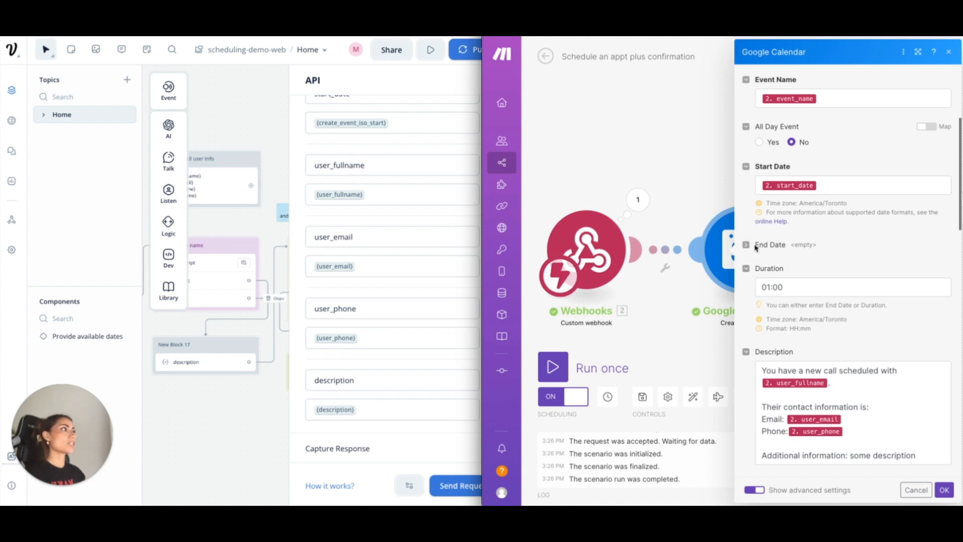
click(745, 245)
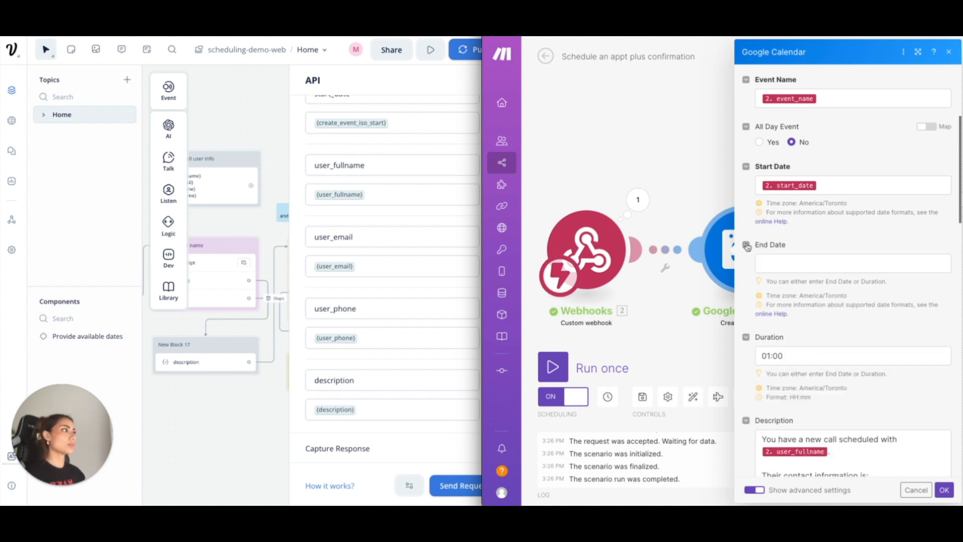
mouse_move(758, 252)
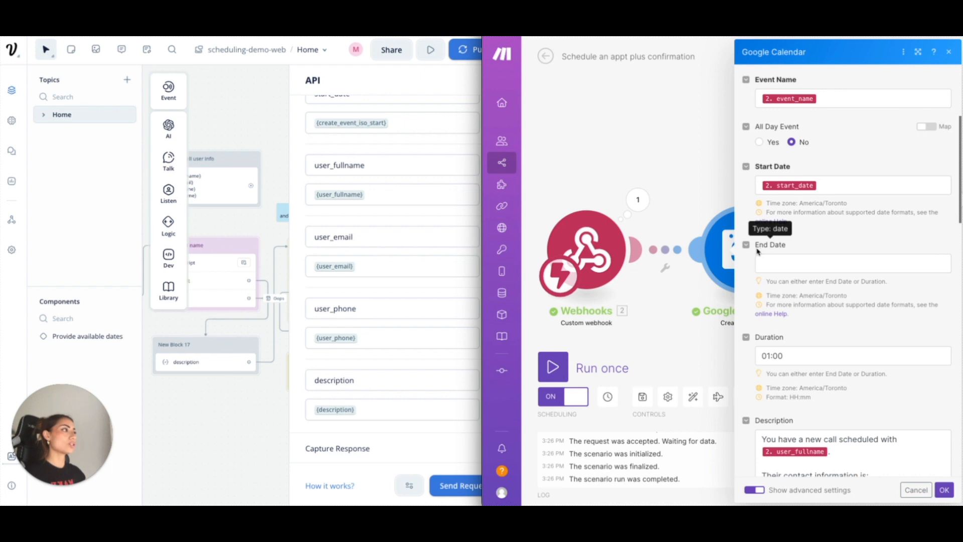
scroll(down, 3)
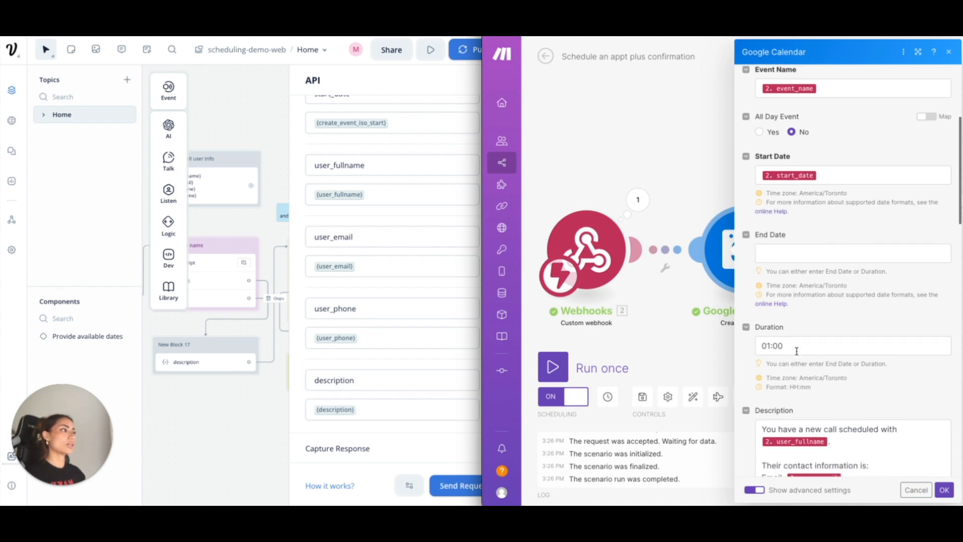
scroll(down, 3)
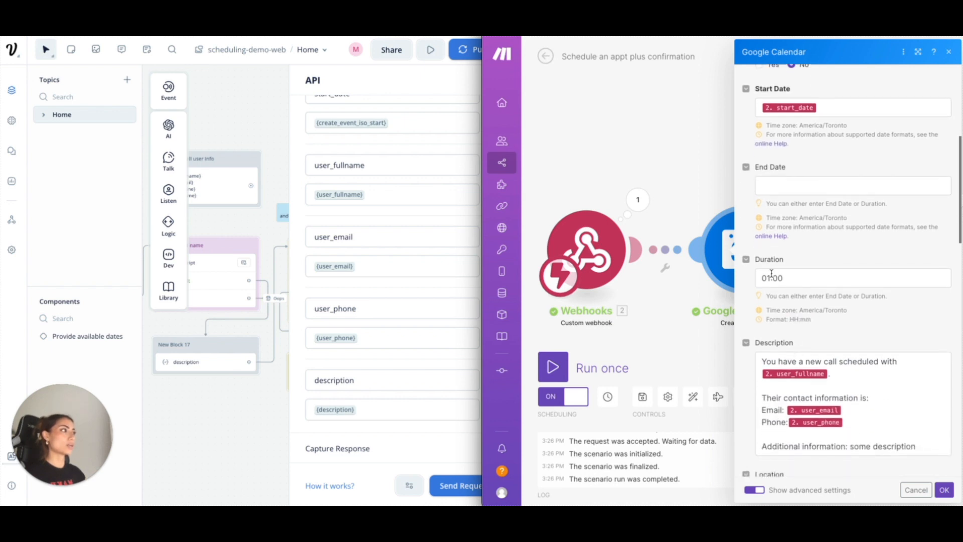
scroll(down, 3)
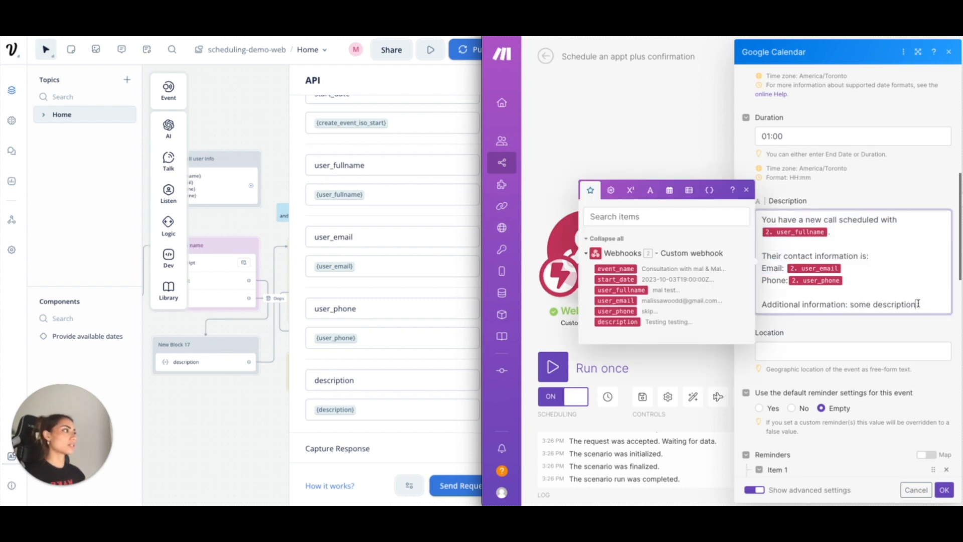
key(Backspace)
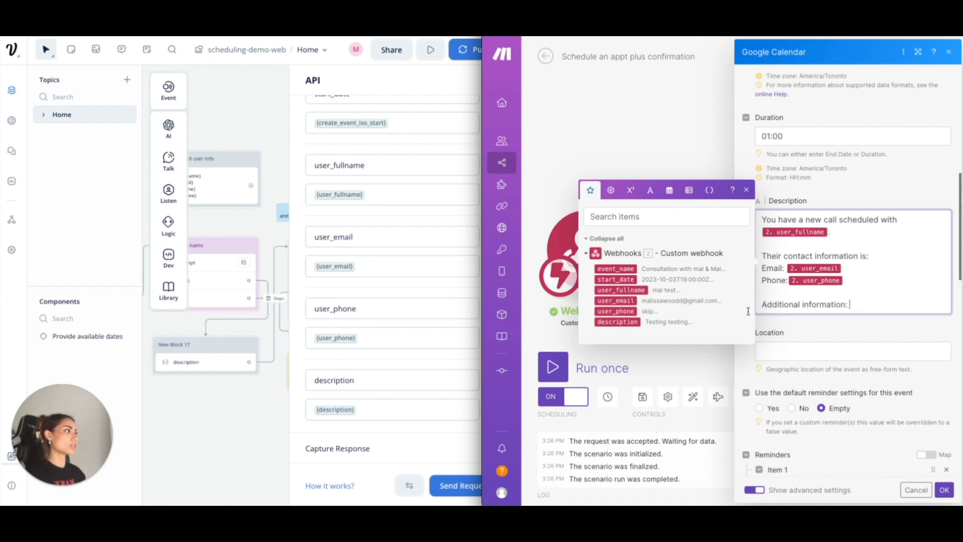
click(617, 321)
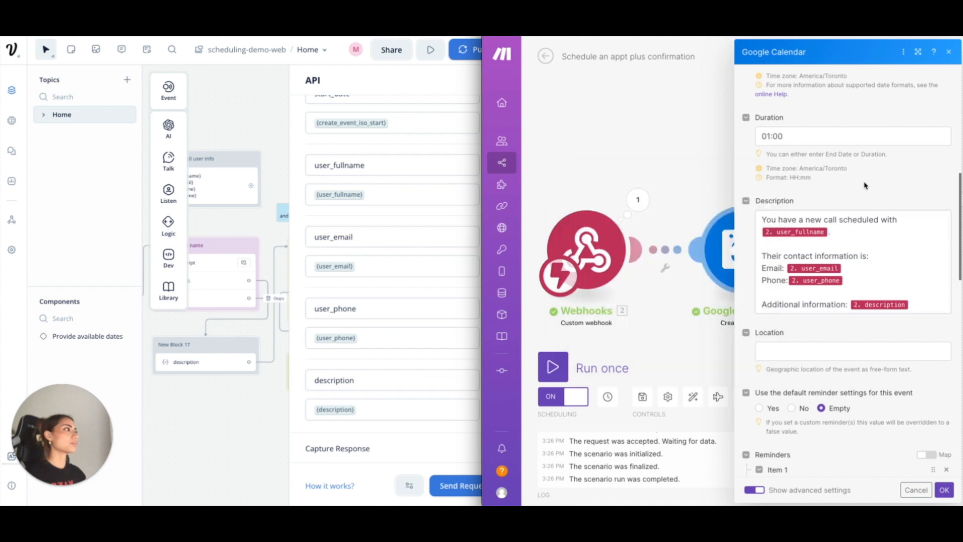
- Review the email reminder at 1440 minutes, mapped attendees, guest notifications and Google Meet settings
scroll(down, 3)
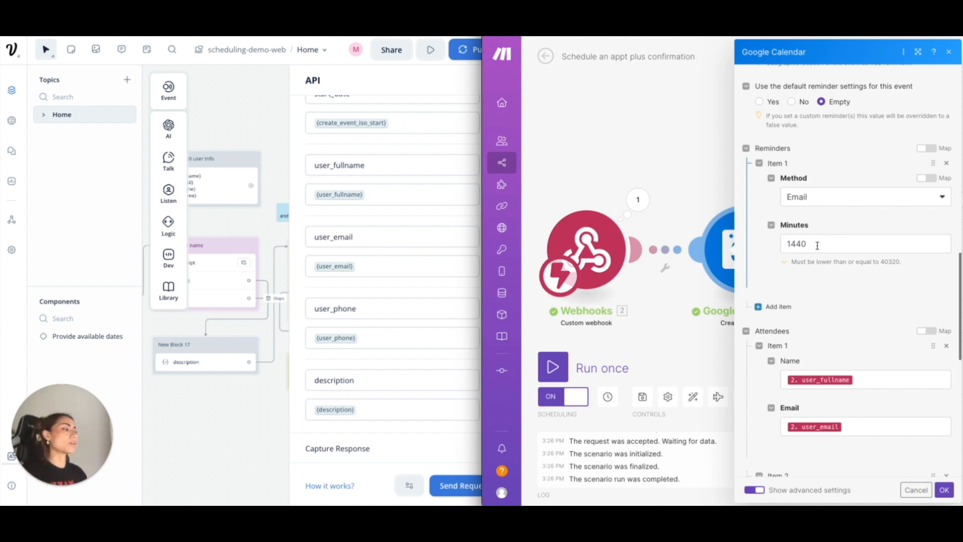
scroll(down, 3)
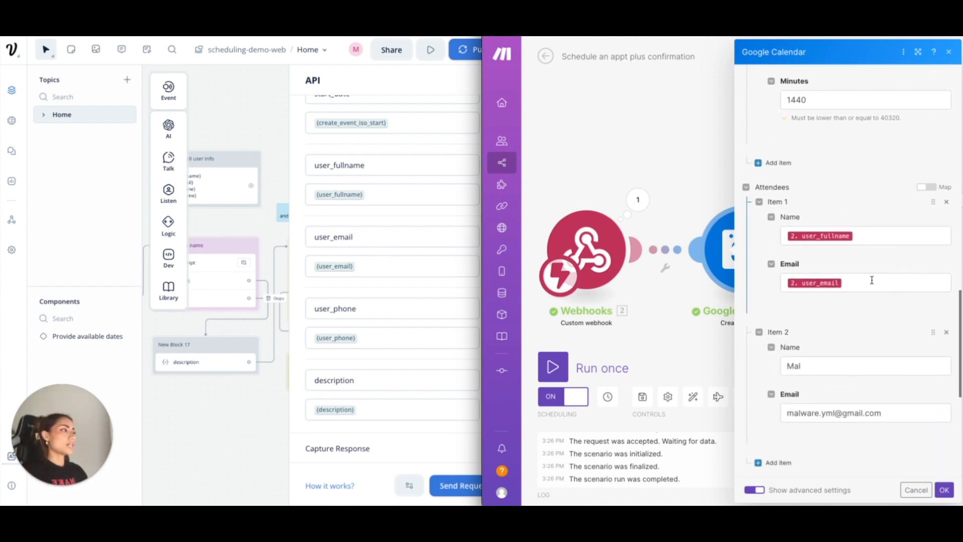
scroll(down, 3)
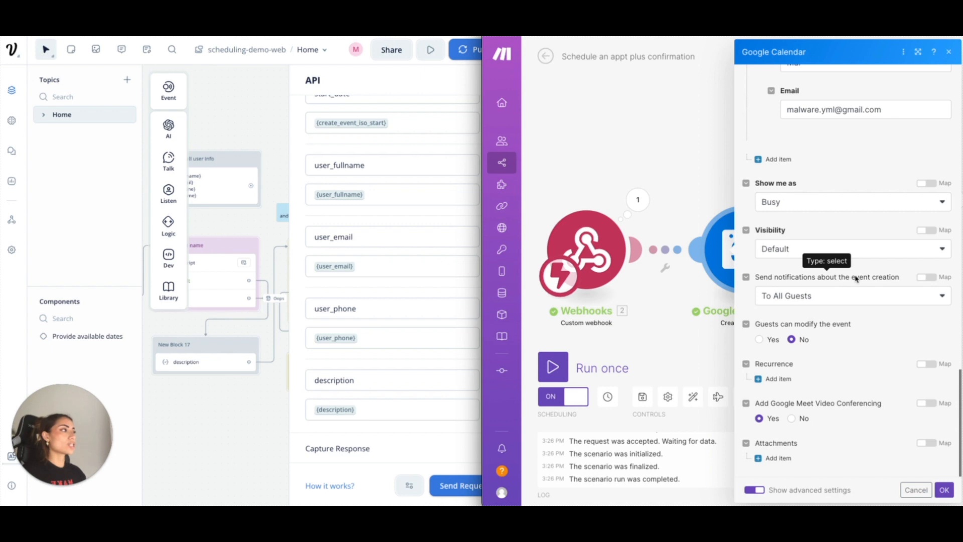
mouse_move(839, 373)
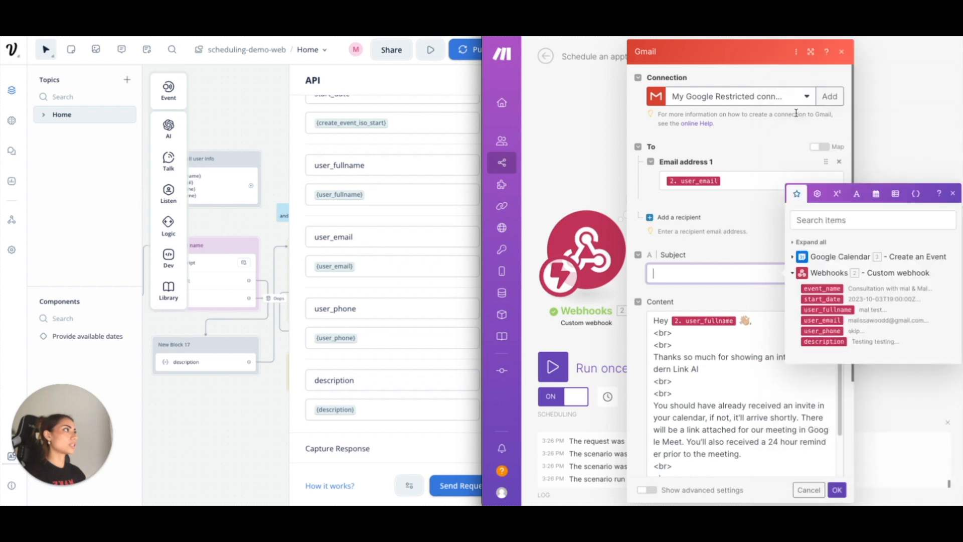
- Map event_name into the Gmail subject, review the thank-you content and confirm the module
click(821, 288)
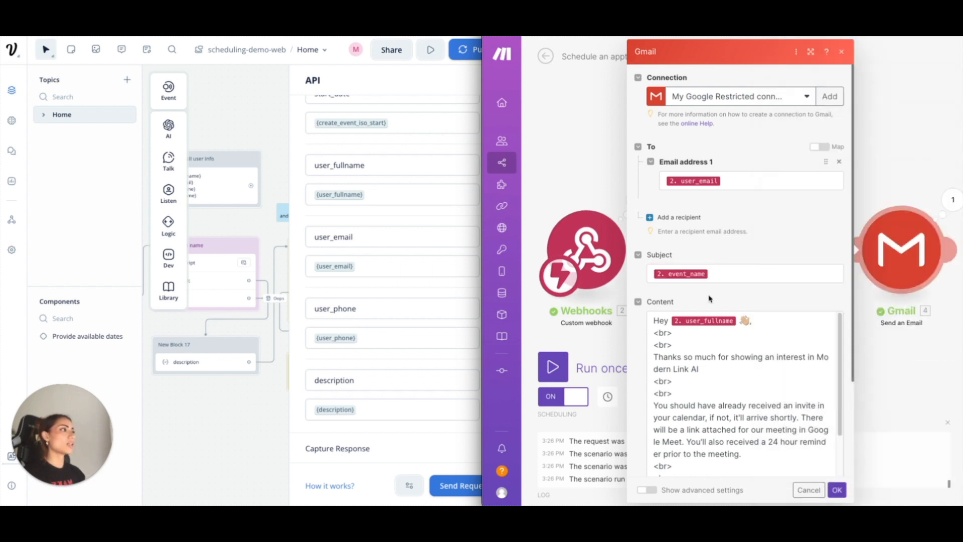
scroll(down, 3)
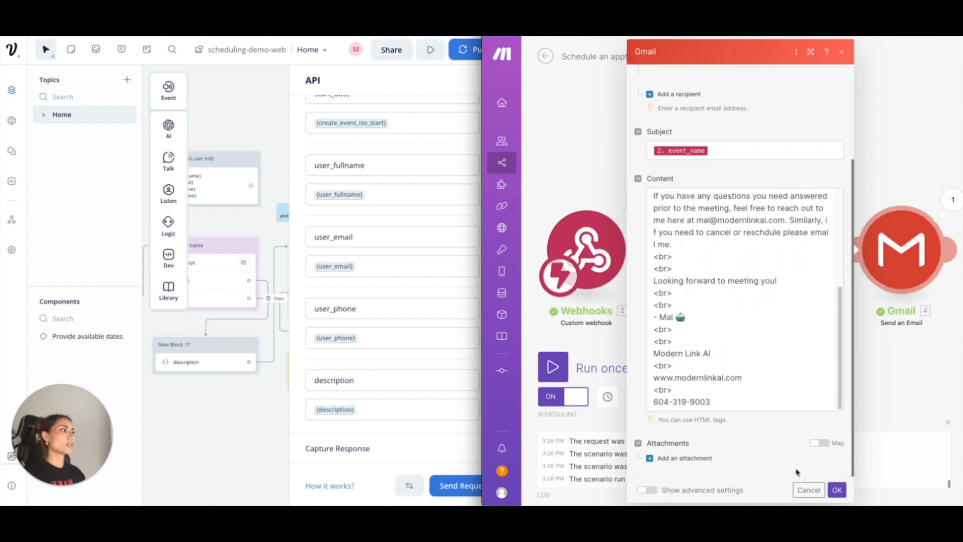
click(836, 490)
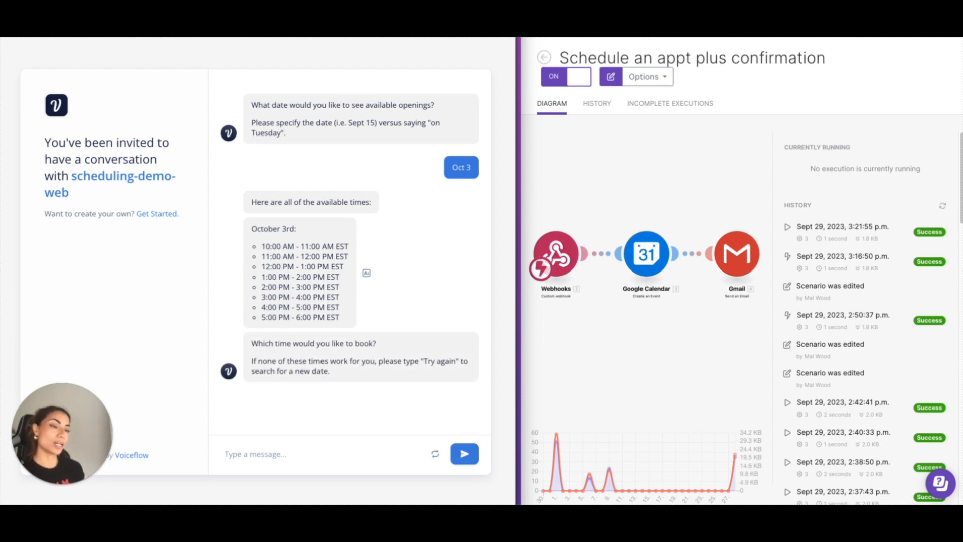
- Start a reply after the chat lists October 3rd's available times
click(255, 453)
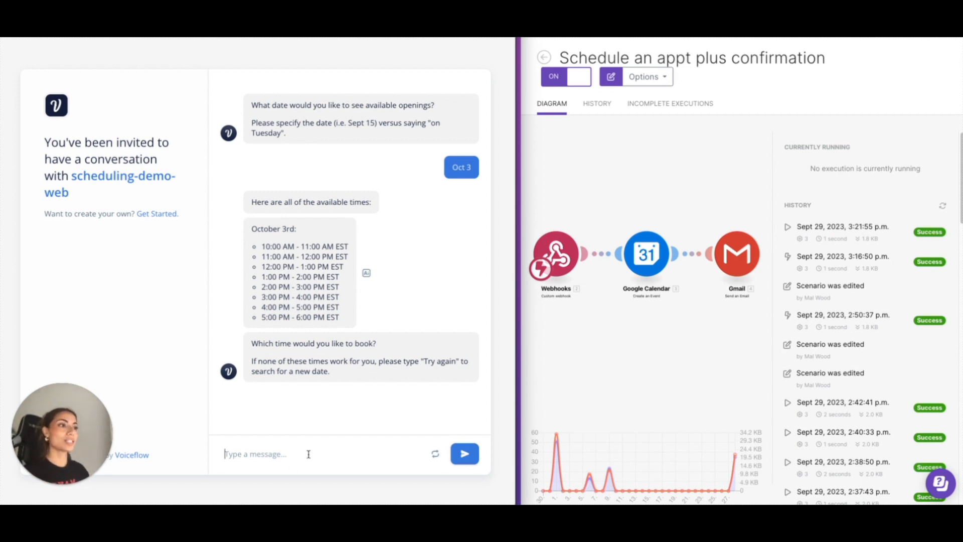
- Book 2pm, confirm yes, give the full name and email, then go check the calendar
text(2pm)
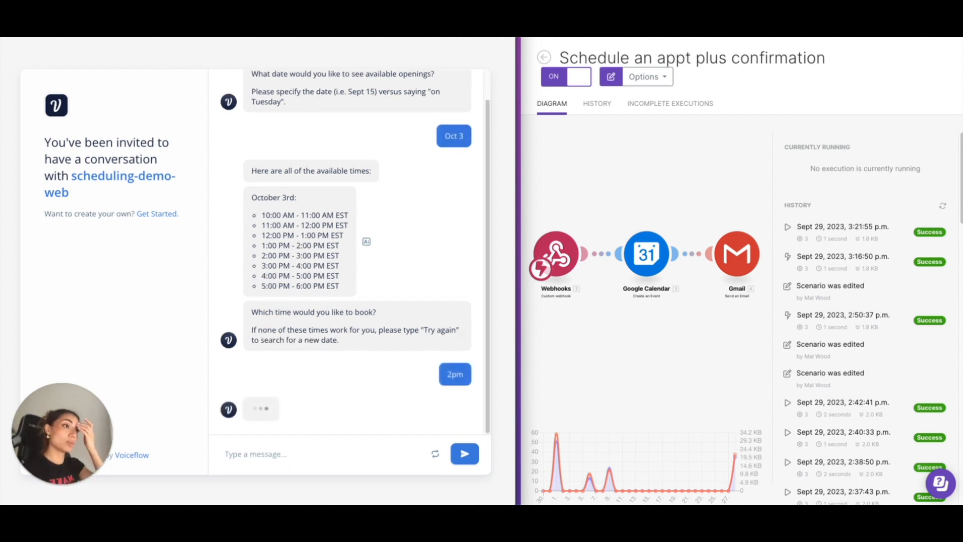
text(yes)
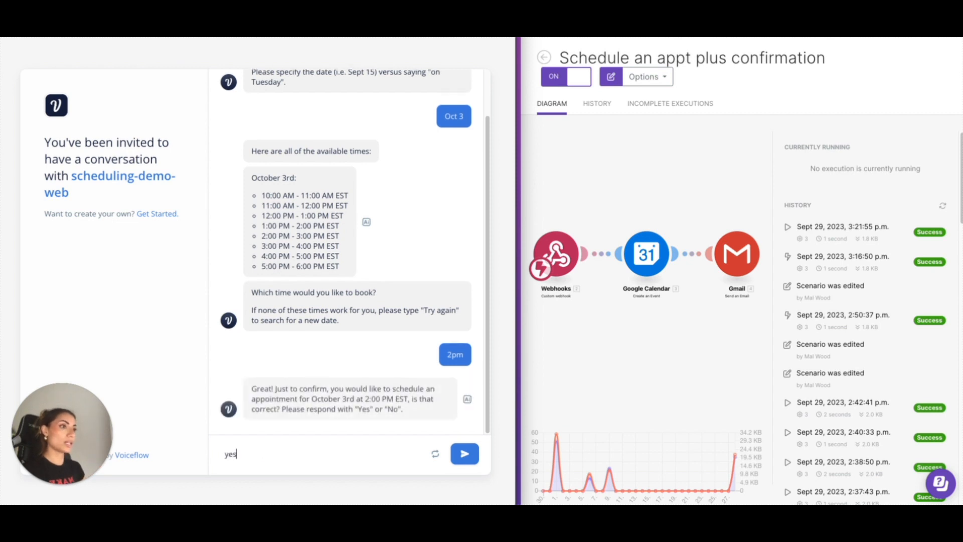
text(mal d)
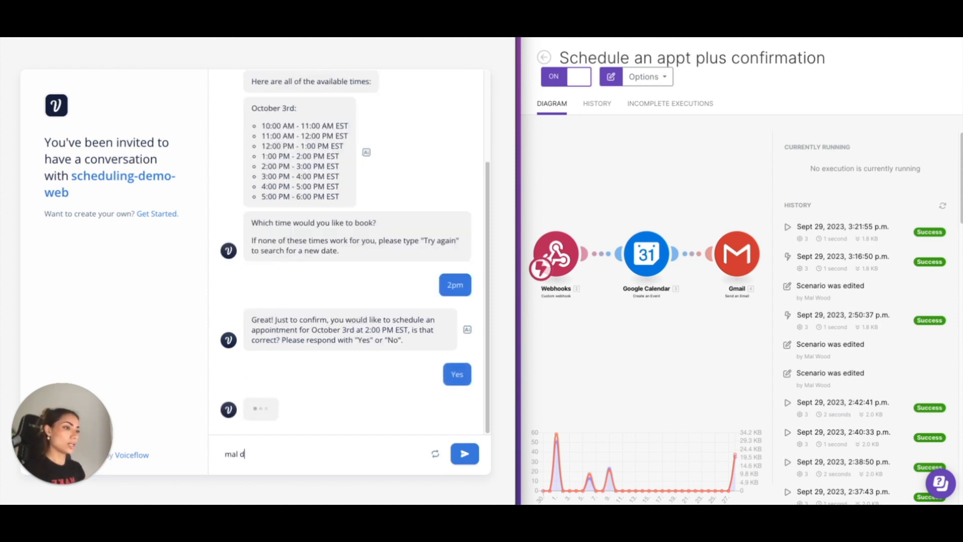
click(463, 454)
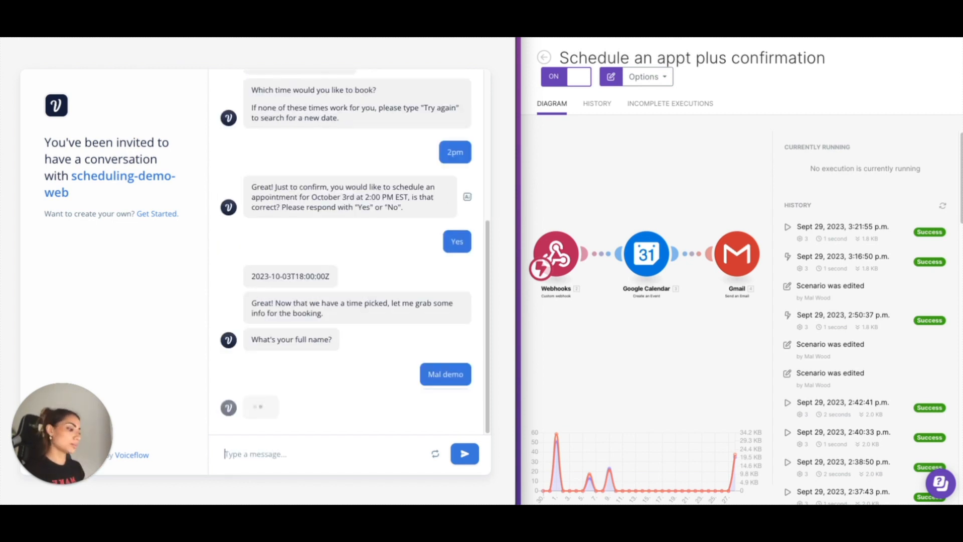
text(mal)
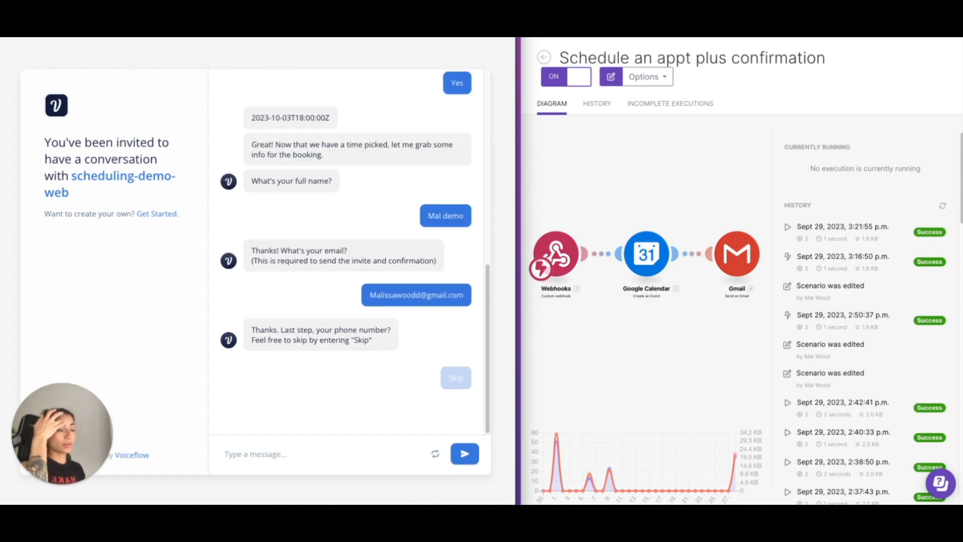
click(455, 378)
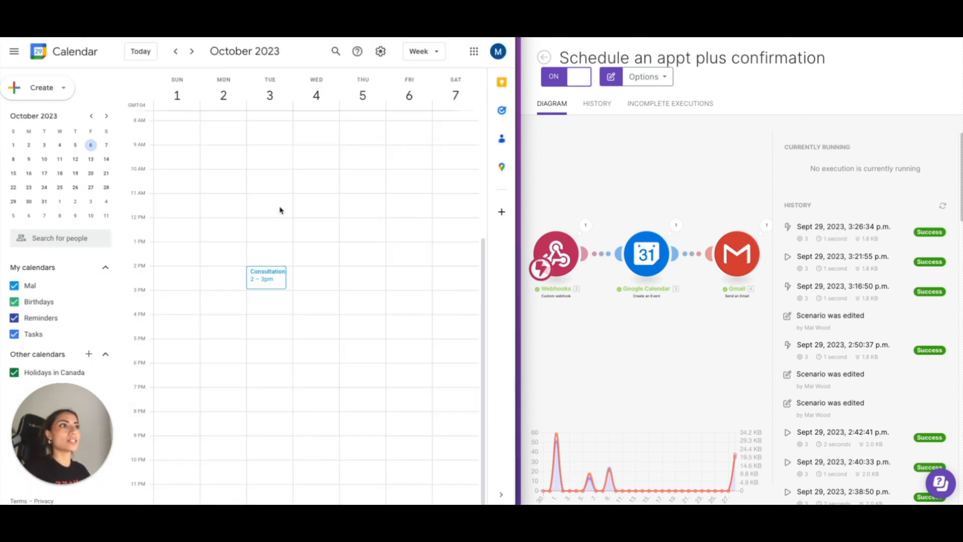
mouse_move(266, 280)
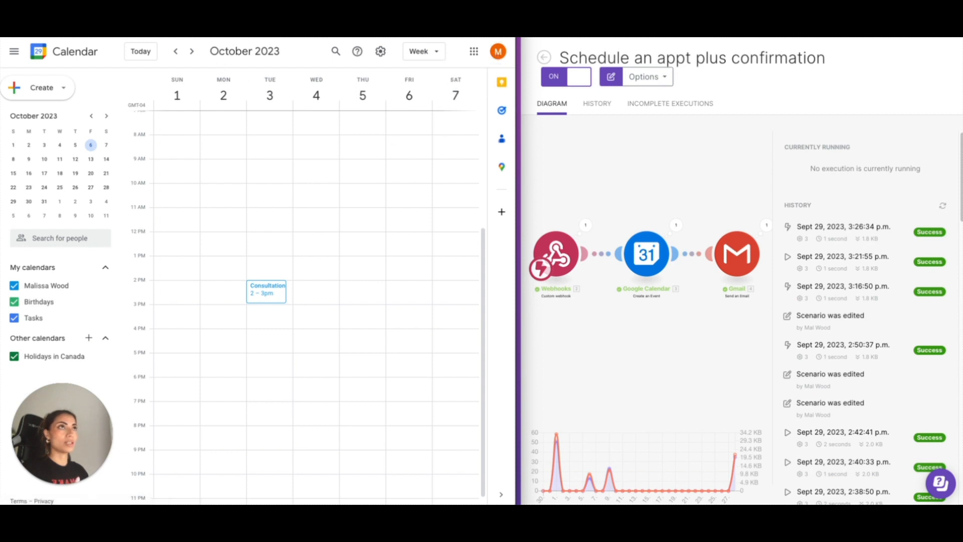
- After seeing the 2–3pm Consultation on Tue Oct 3, switch to the Gmail inbox
click(498, 51)
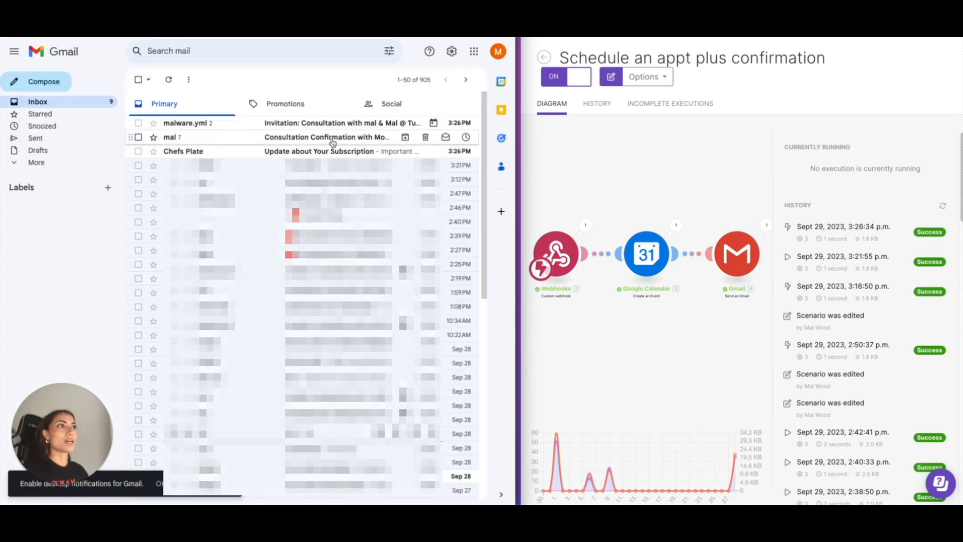
- Read the Consultation Confirmation email and the October 3 invite with its Google Meet link
click(327, 137)
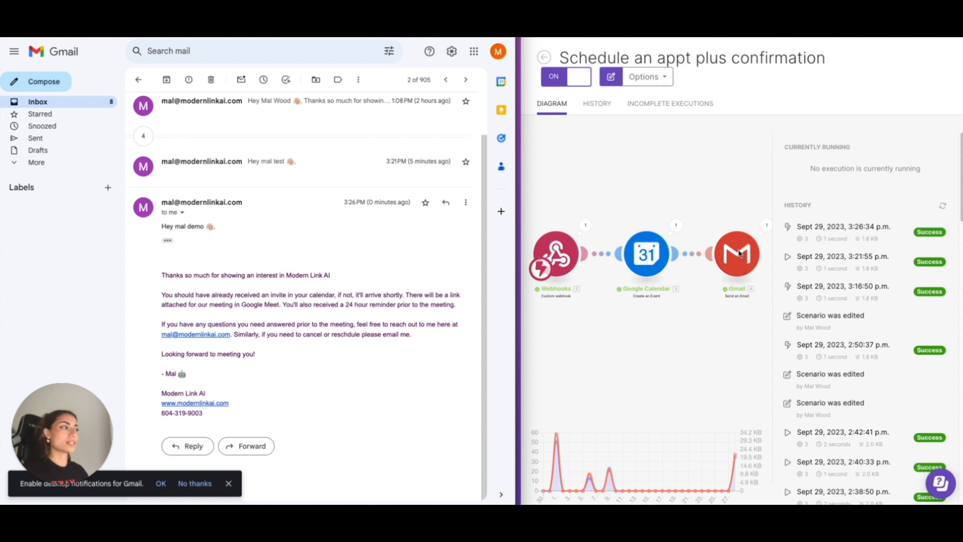
mouse_move(220, 146)
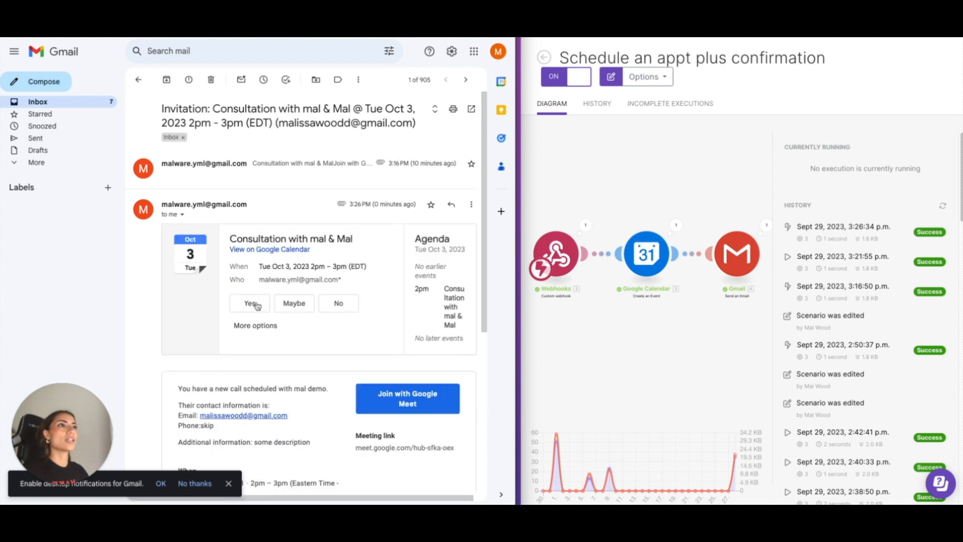
scroll(down, 3)
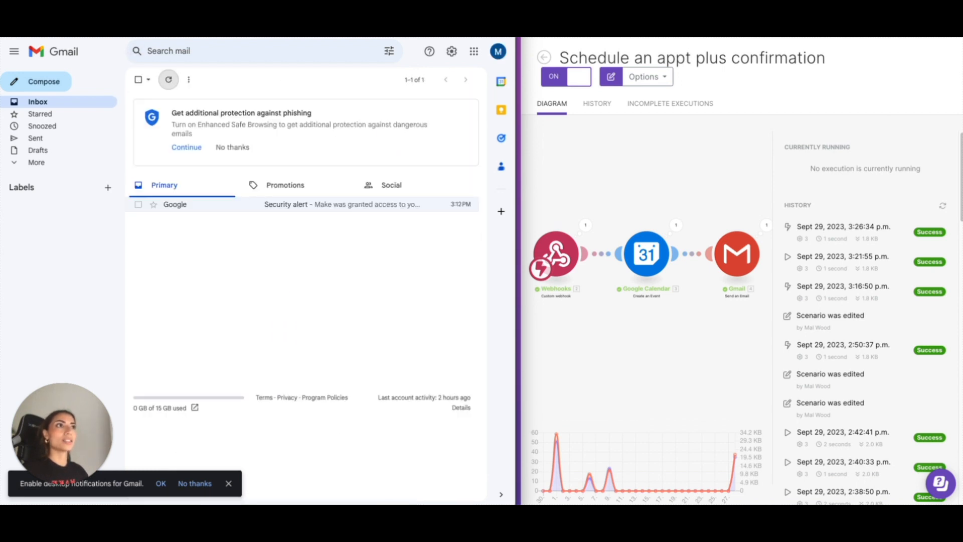
mouse_move(268, 281)
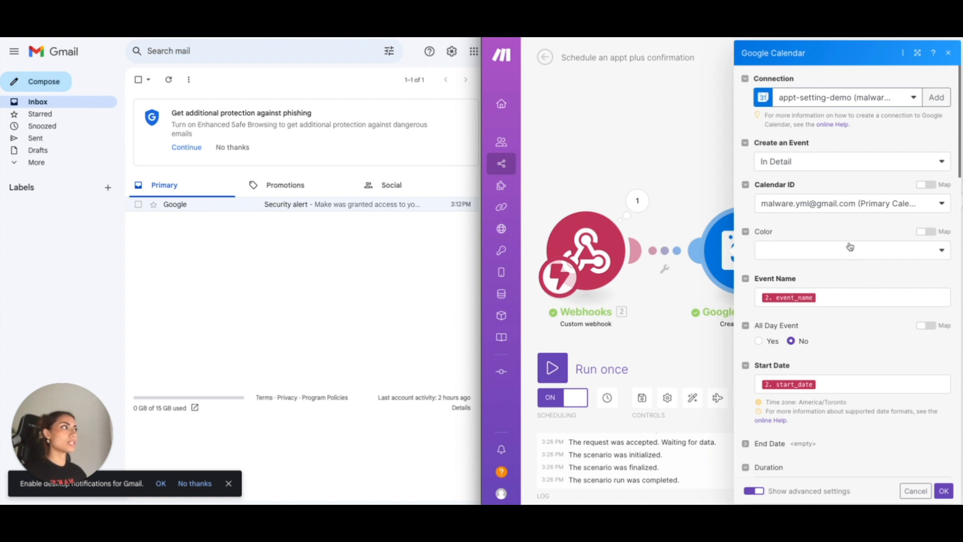
- Scroll through the Google Calendar module's reminder, attendees, notifications and Meet settings
scroll(down, 3)
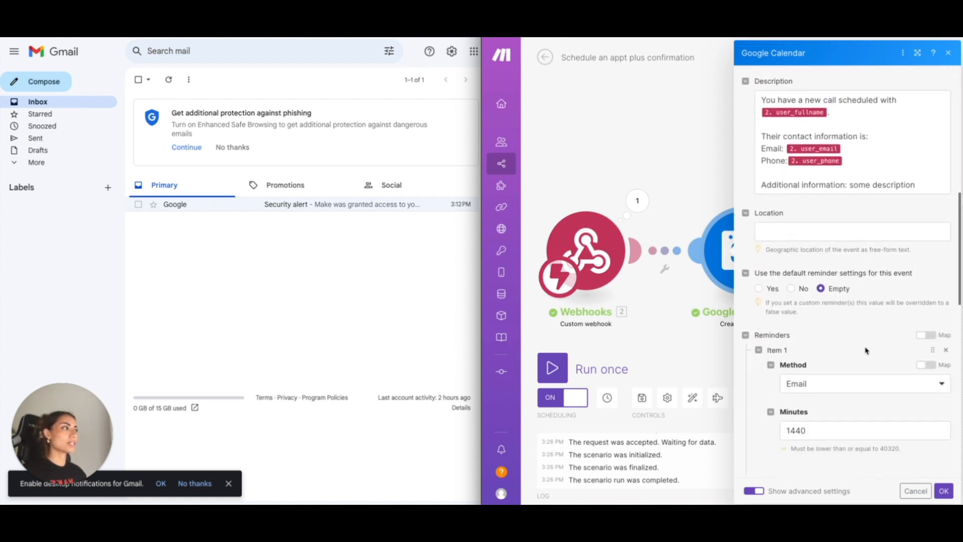
scroll(down, 3)
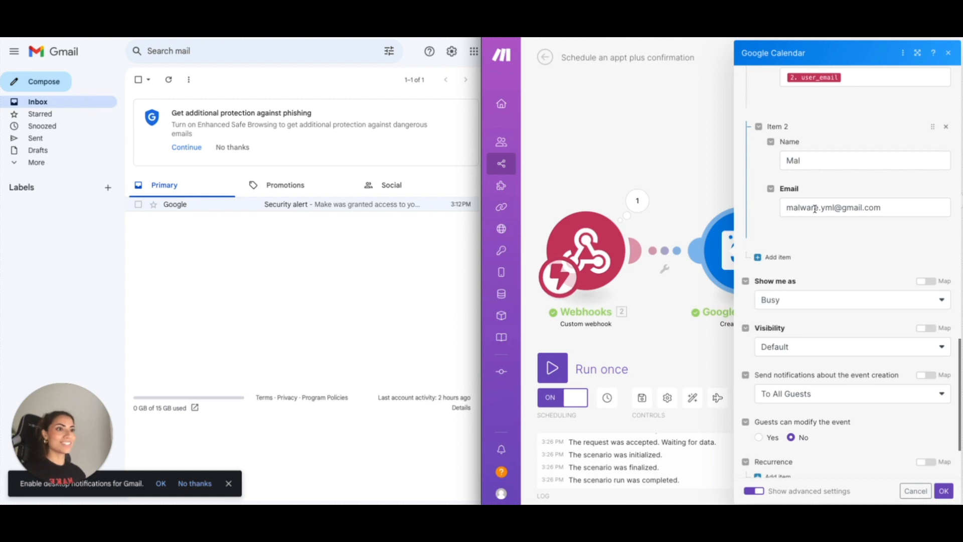
scroll(down, 3)
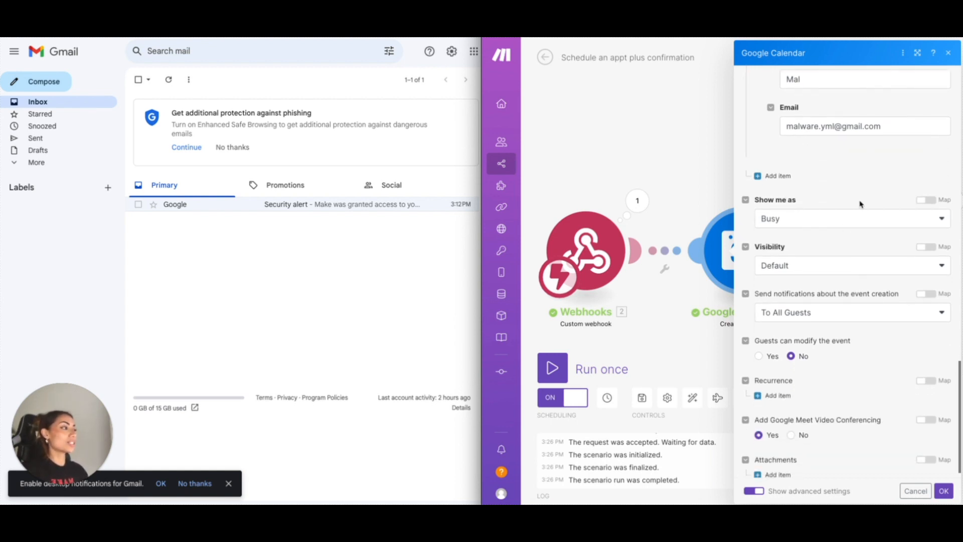
scroll(down, 3)
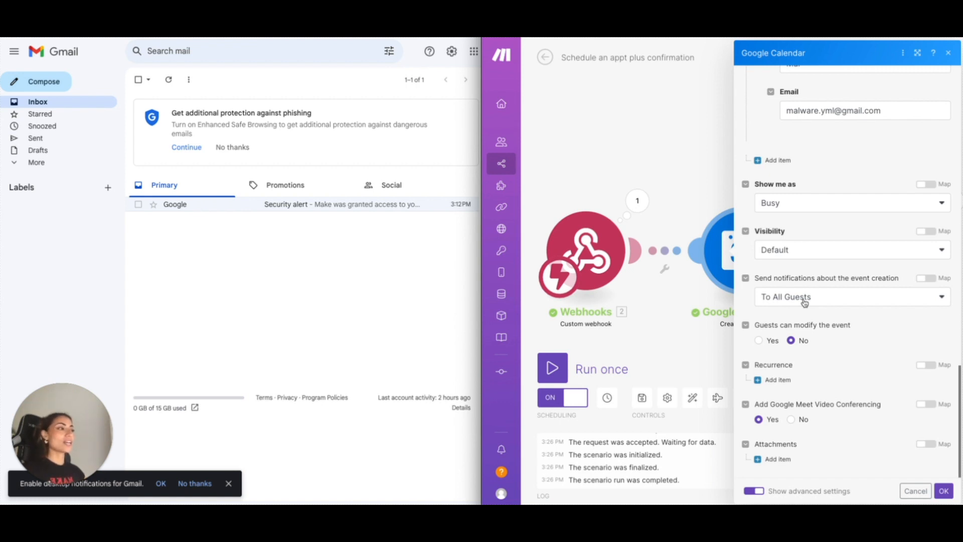
mouse_move(881, 419)
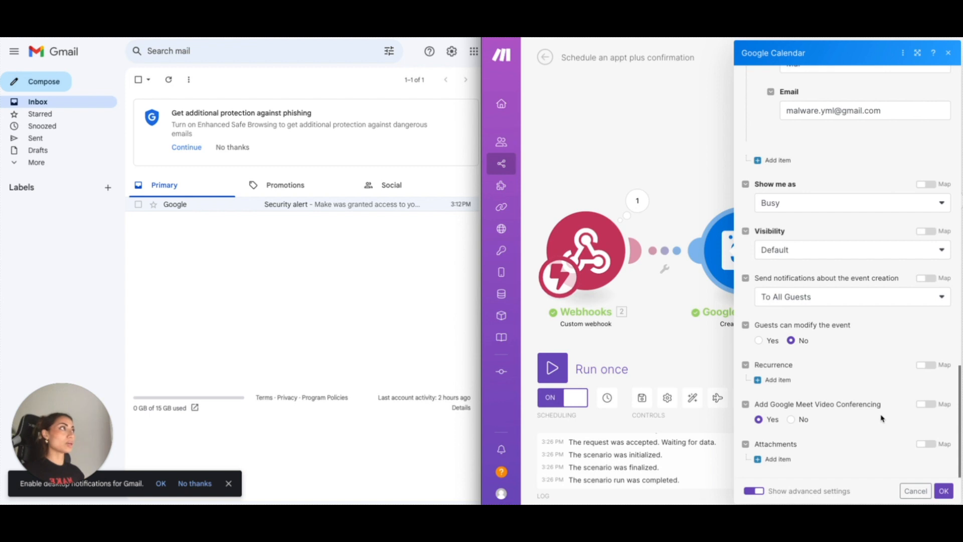